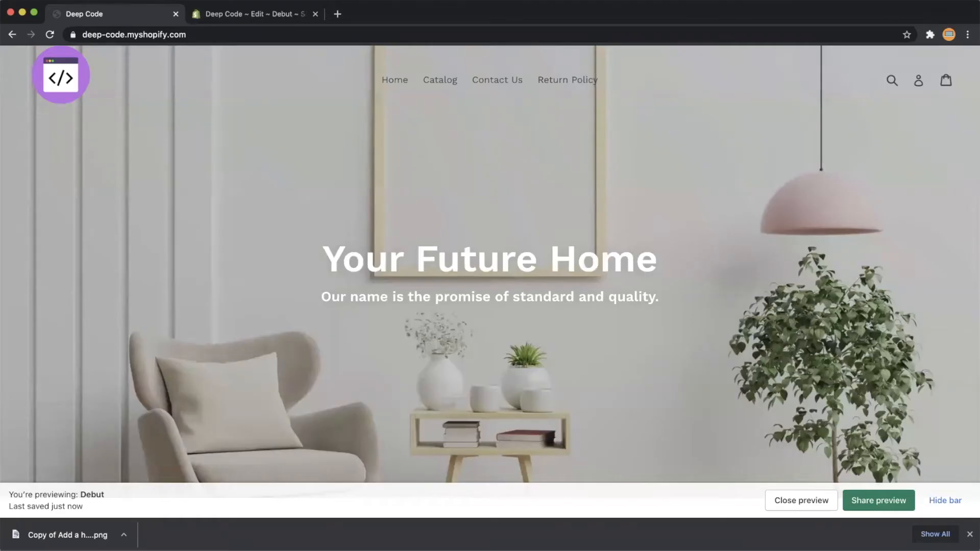
{"action": "mouse_move", "coordinate": [322, 196]}
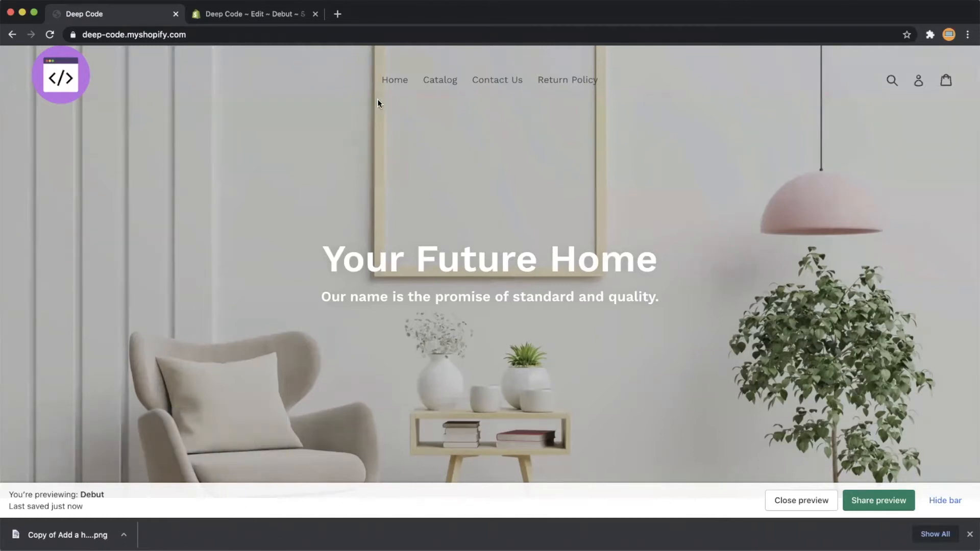
{"action": "mouse_move", "coordinate": [445, 85]}
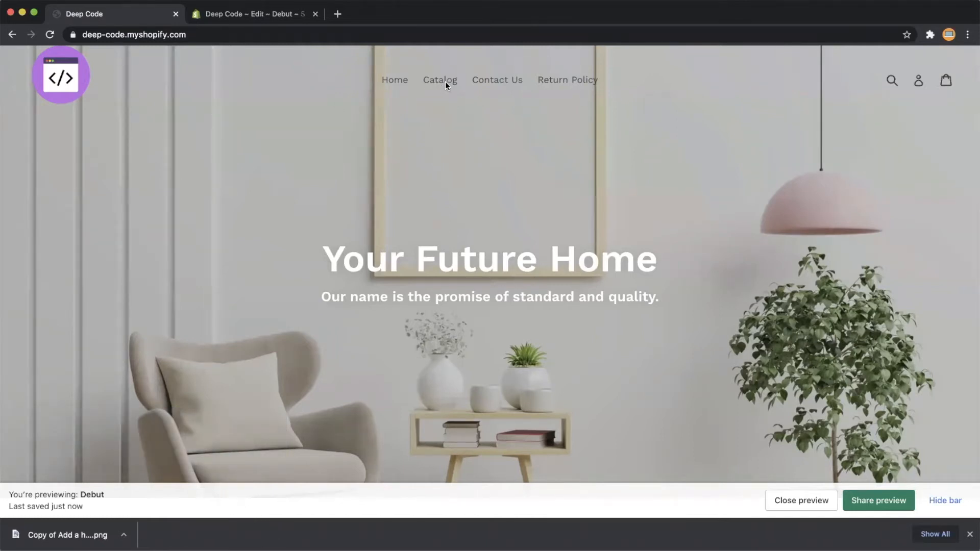
{"action": "mouse_move", "coordinate": [529, 83]}
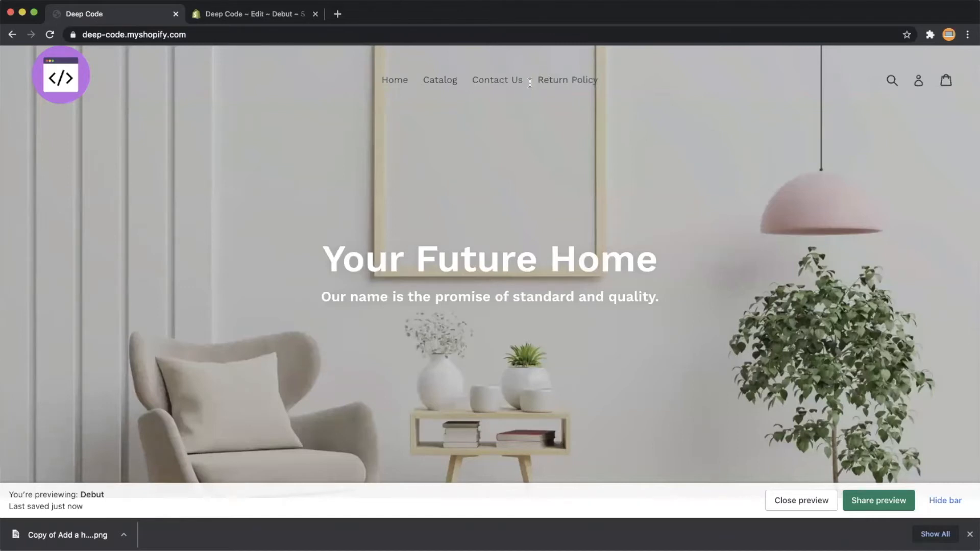
{"action": "mouse_move", "coordinate": [601, 108]}
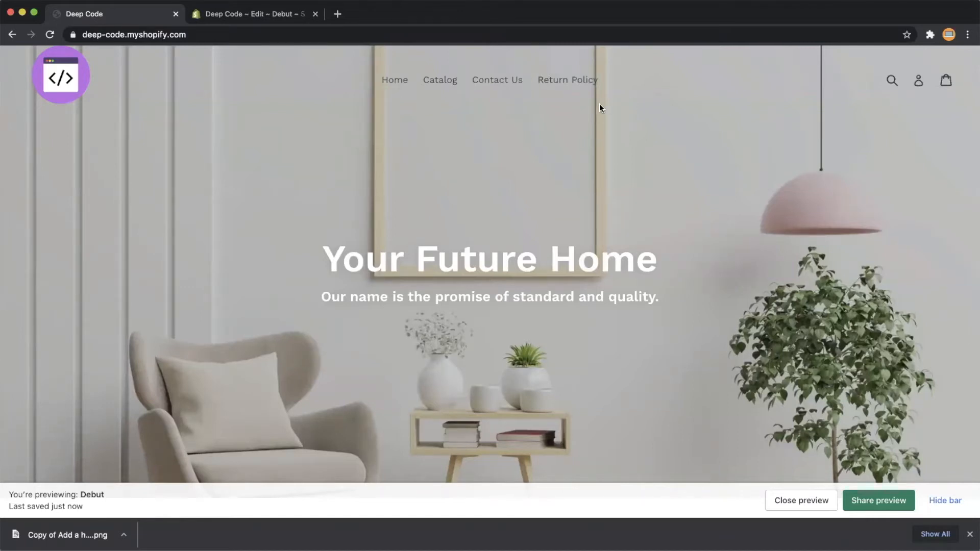
- Inspect the nav menu and add margin-right: 30px to the .site-nav li rule in DevTools
{"action": "right_click", "coordinate": [599, 107]}
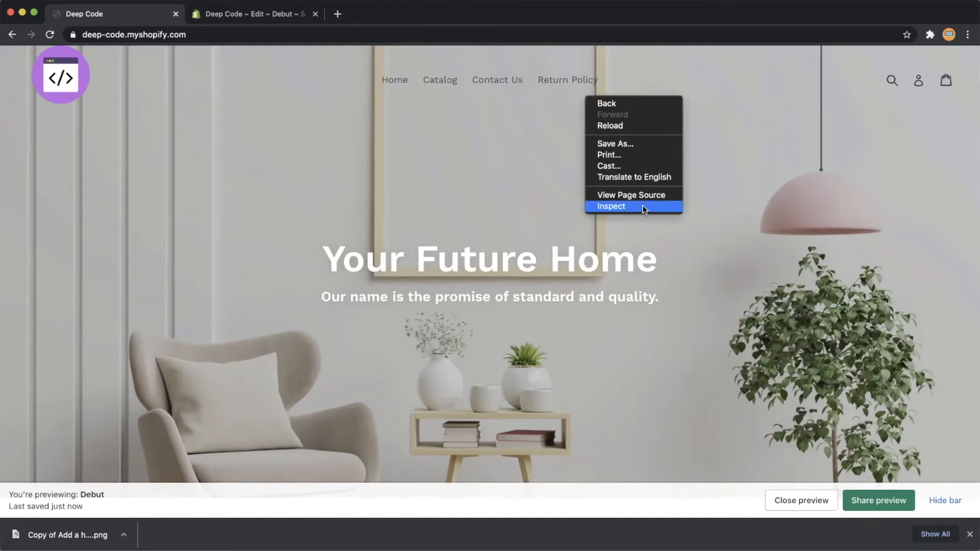
{"action": "left_click", "coordinate": [611, 206]}
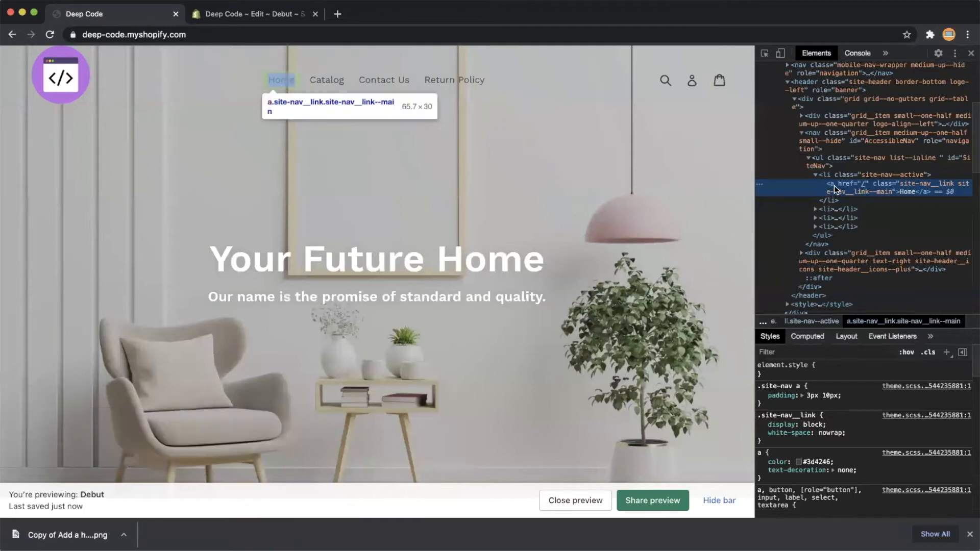
{"action": "mouse_move", "coordinate": [840, 179]}
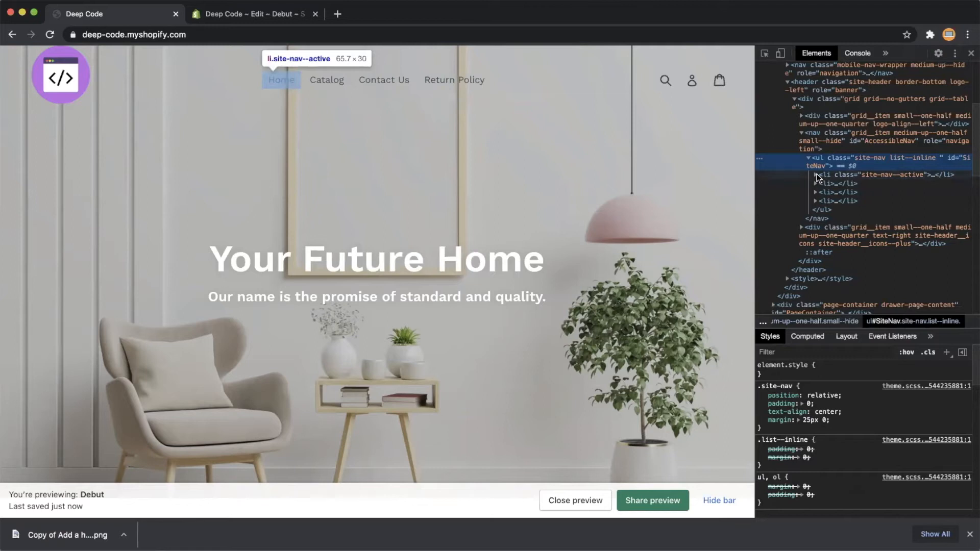
{"action": "left_click", "coordinate": [835, 175]}
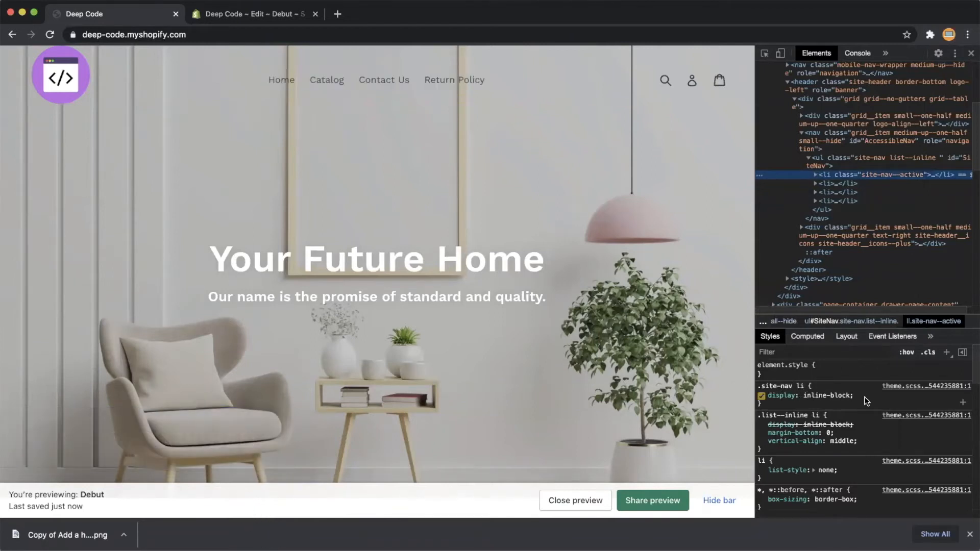
{"action": "left_click", "coordinate": [800, 403]}
{"action": "type", "text": "margin-right"}
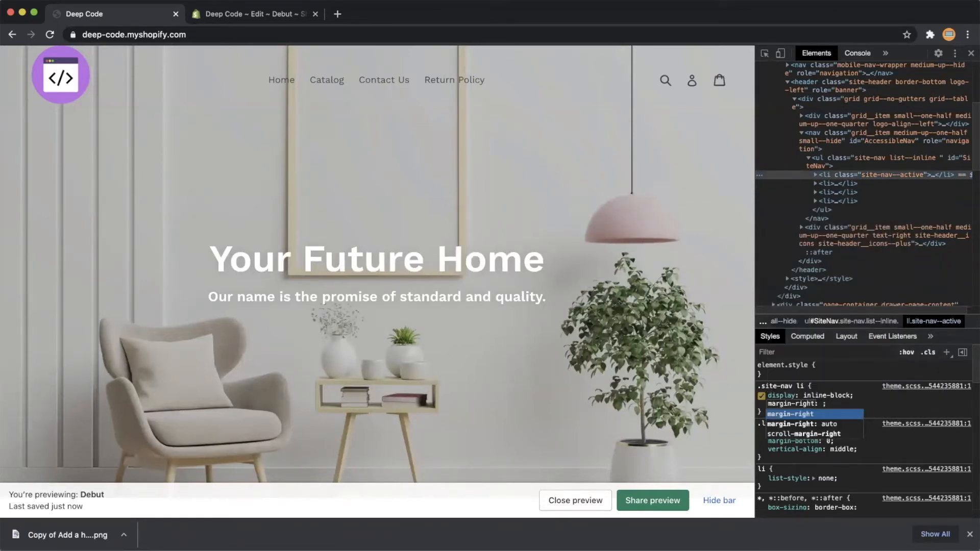
{"action": "type", "text": "30px"}
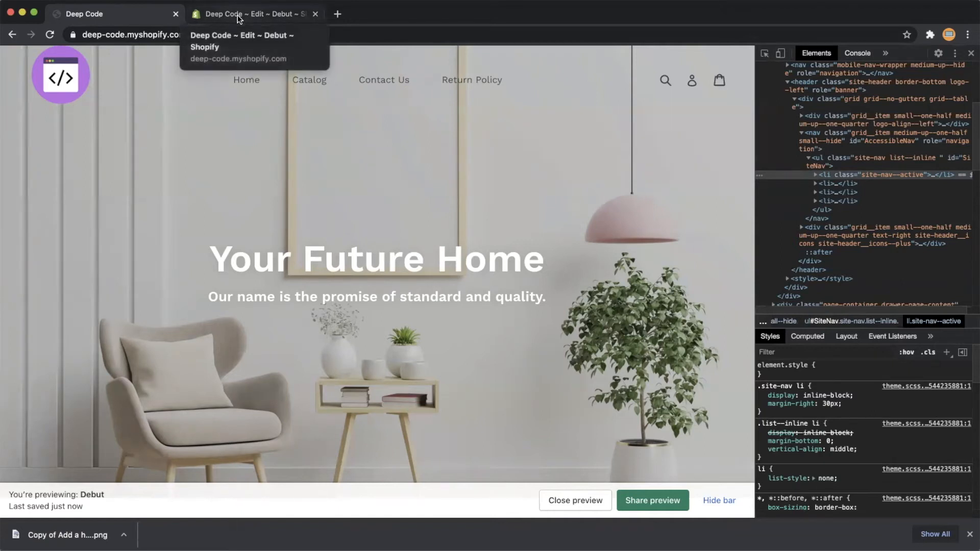
- Find site-nav in theme.scss.liquid, add margin-right: 30px; under li, and save
{"action": "left_click", "coordinate": [250, 14]}
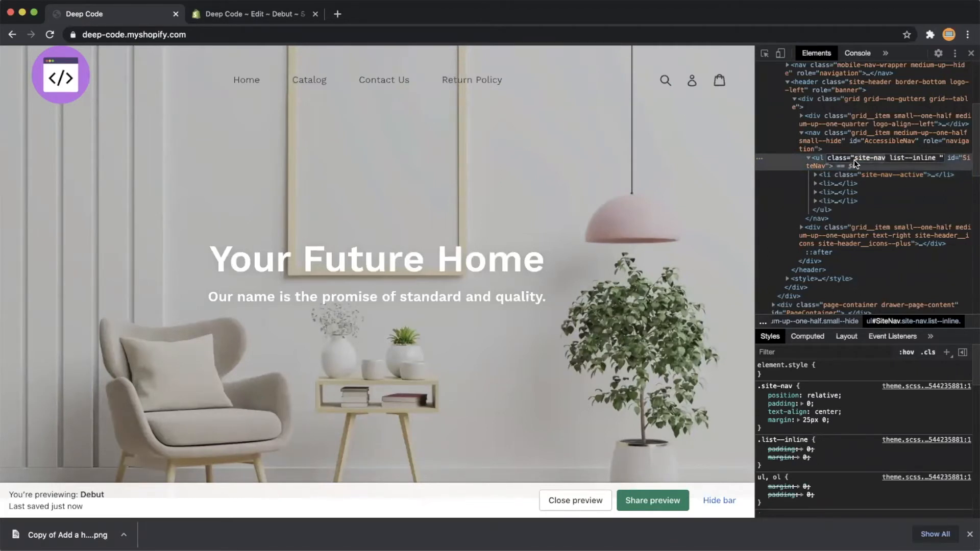
{"action": "left_click", "coordinate": [254, 13]}
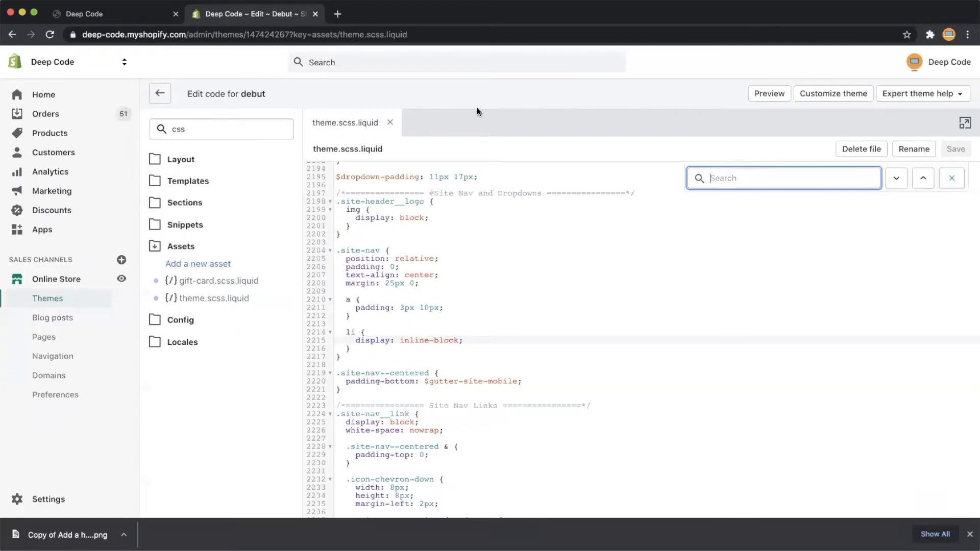
{"action": "type", "text": "site-nav"}
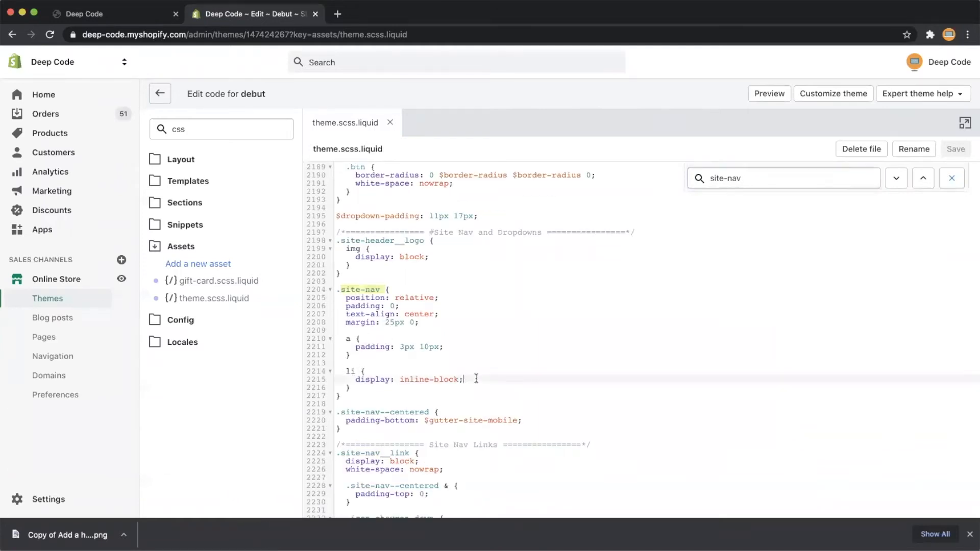
{"action": "type", "text": "marg"}
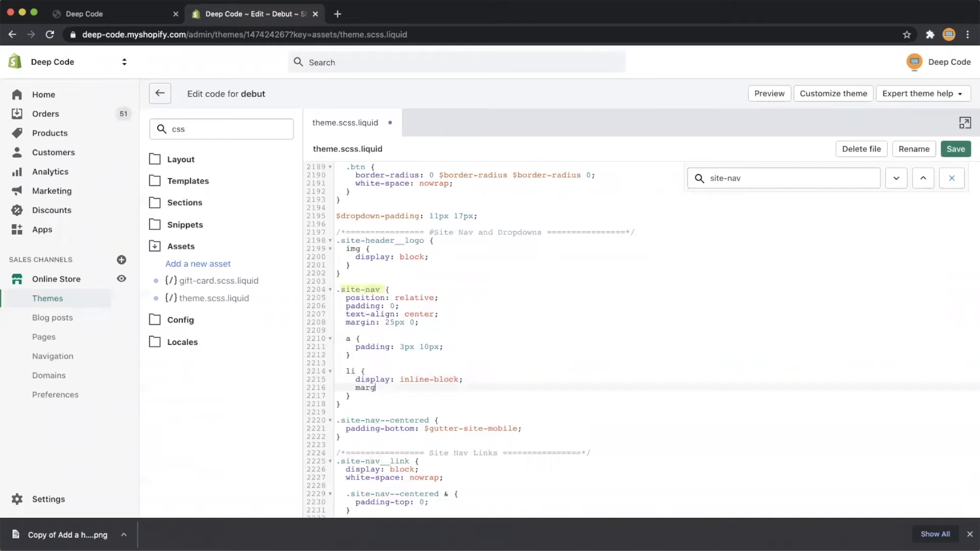
{"action": "type", "text": "in-rigf"}
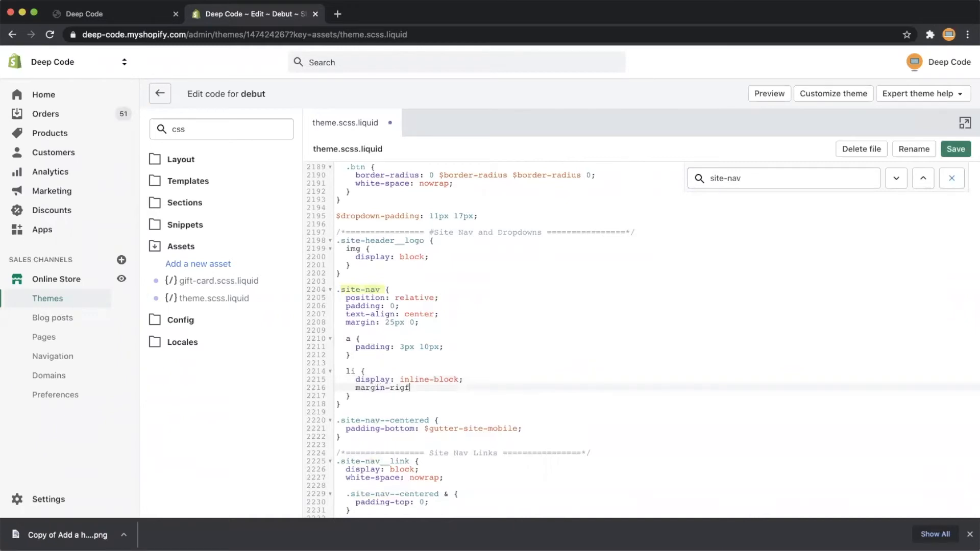
{"action": "type", "text": "ht:"}
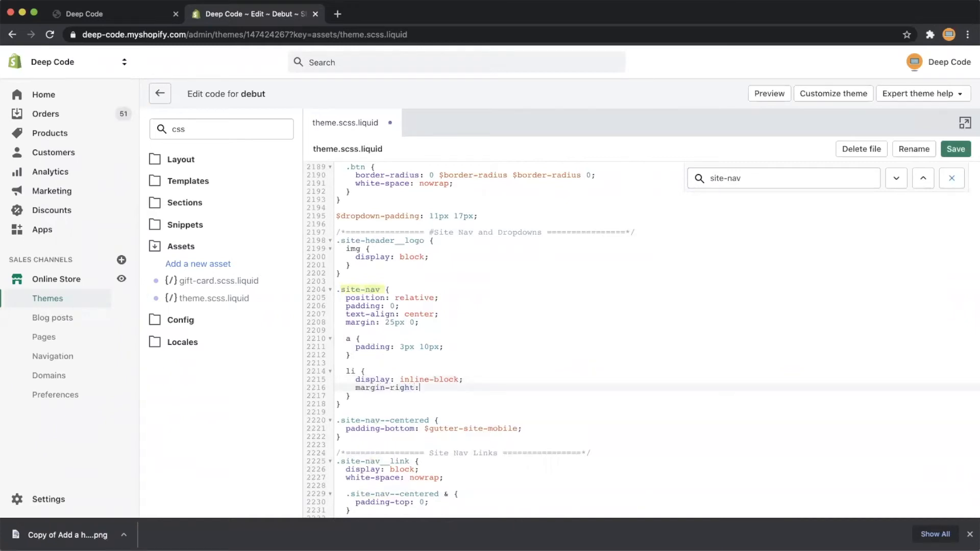
{"action": "type", "text": "3"}
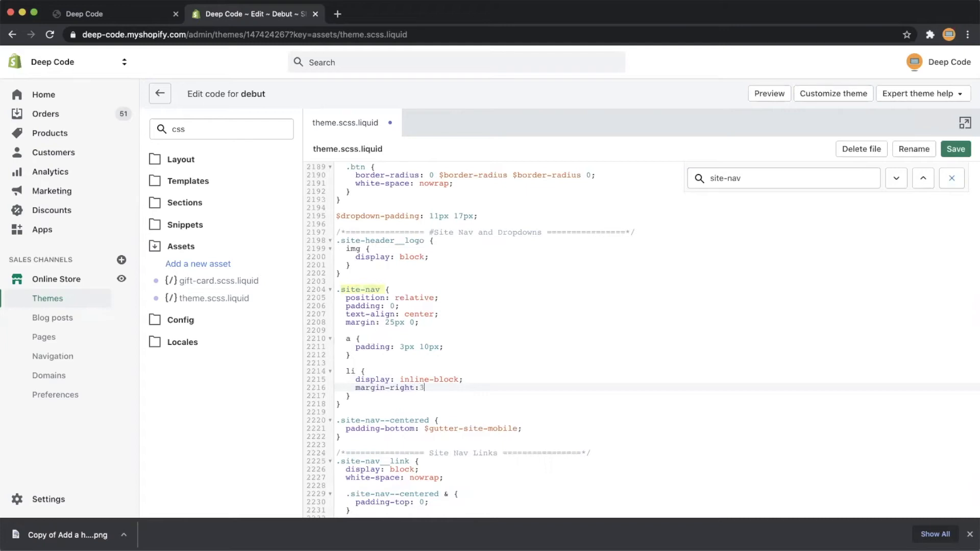
{"action": "type", "text": "0px;"}
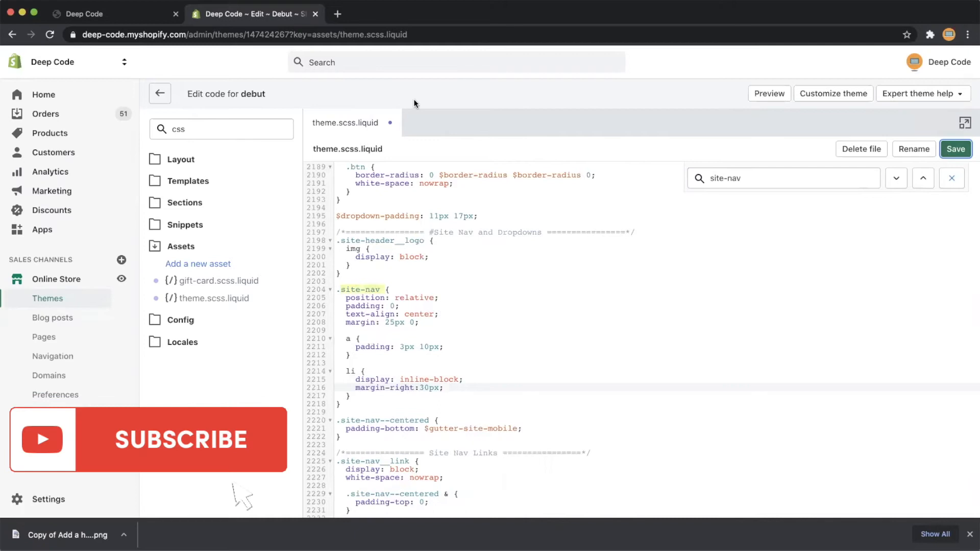
{"action": "left_click", "coordinate": [955, 148]}
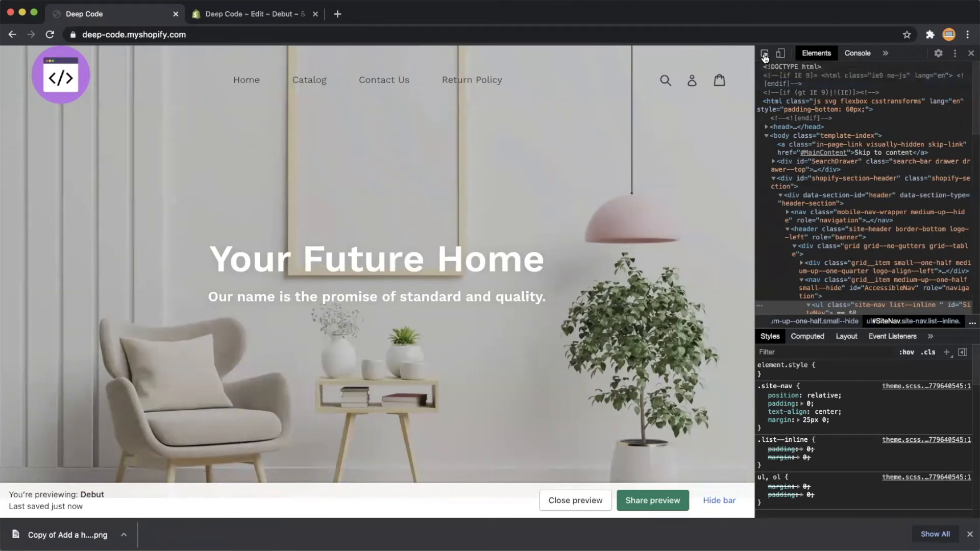
{"action": "mouse_move", "coordinate": [377, 258]}
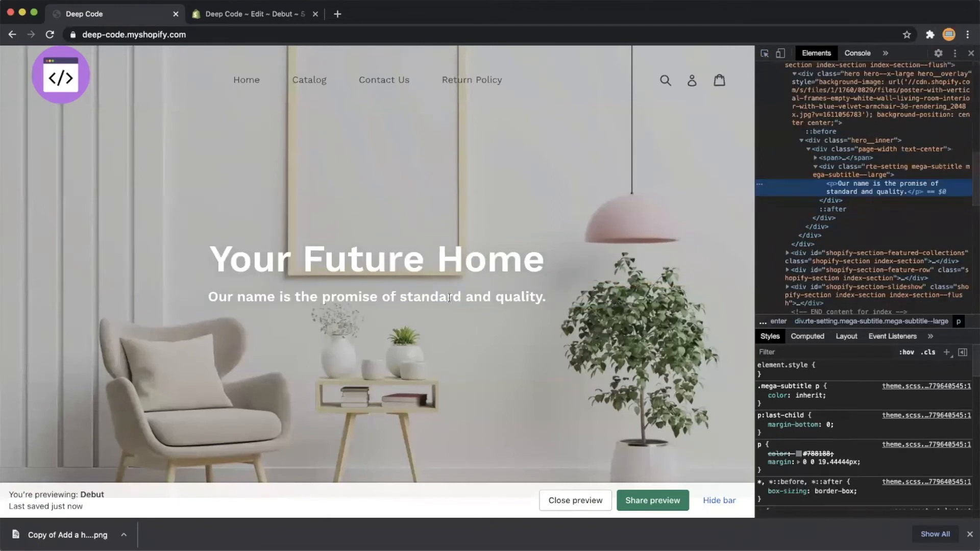
{"action": "mouse_move", "coordinate": [850, 191]}
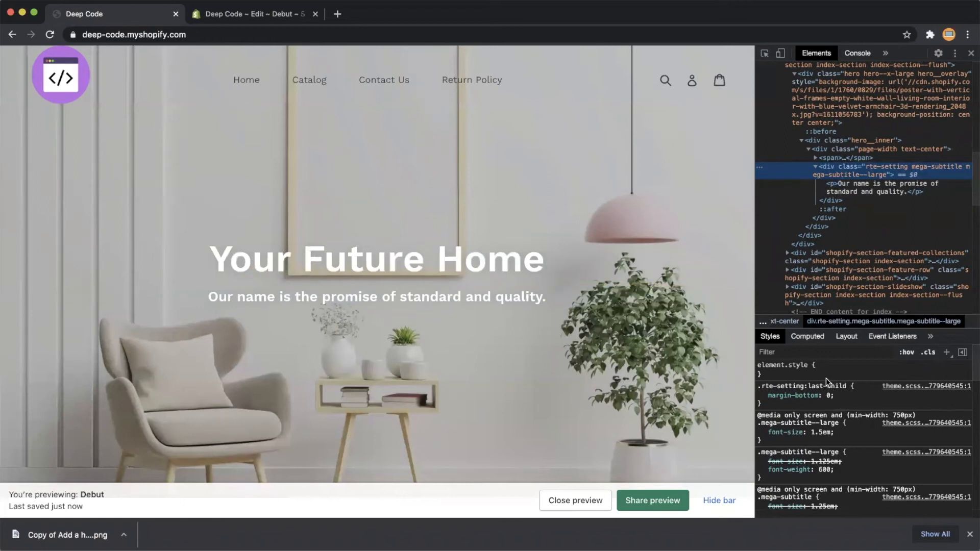
{"action": "mouse_move", "coordinate": [824, 379]}
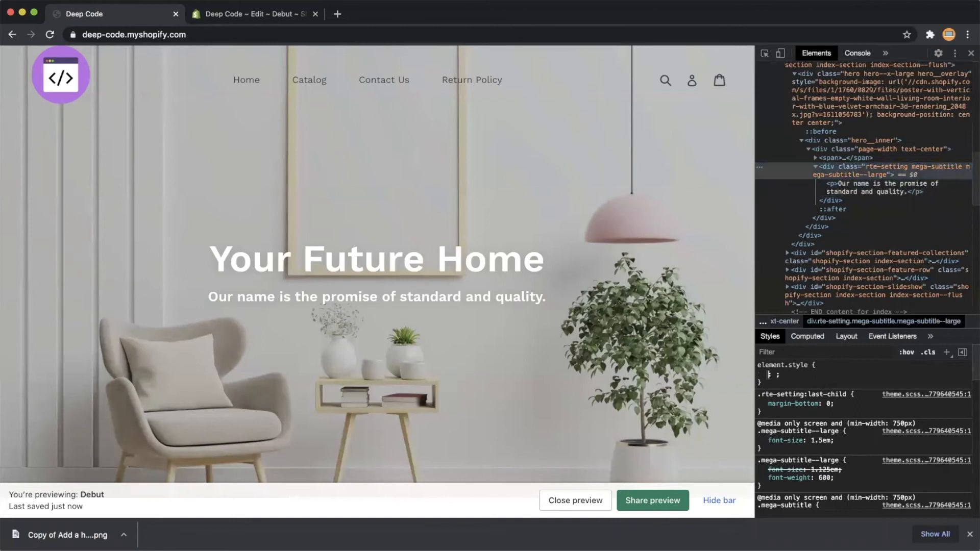
- Try a margin property on the hero subtitle's rte-setting wrapper in DevTools
{"action": "type", "text": "margin-right:30px;"}
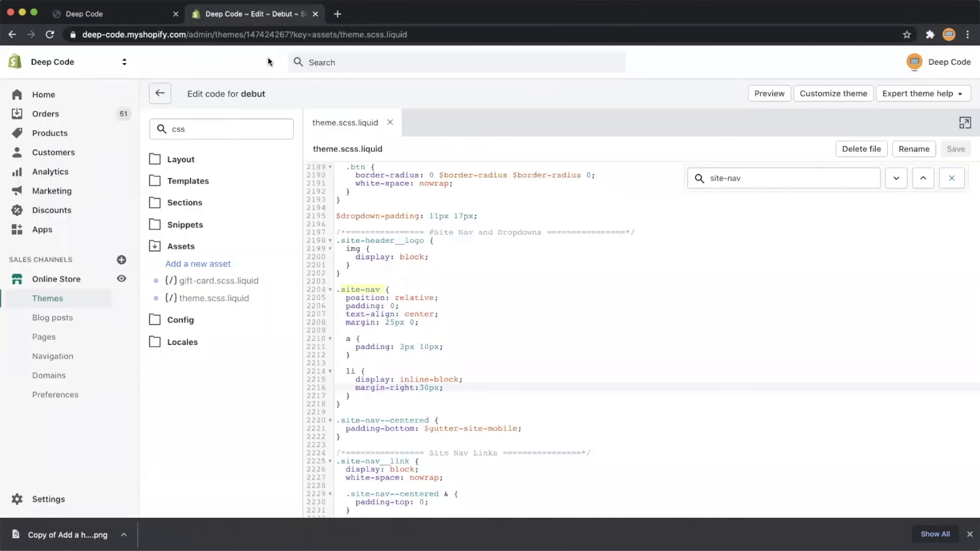
- Search the stylesheet for rte-setting and give that rule margin-top: 30px
{"action": "left_click", "coordinate": [783, 178]}
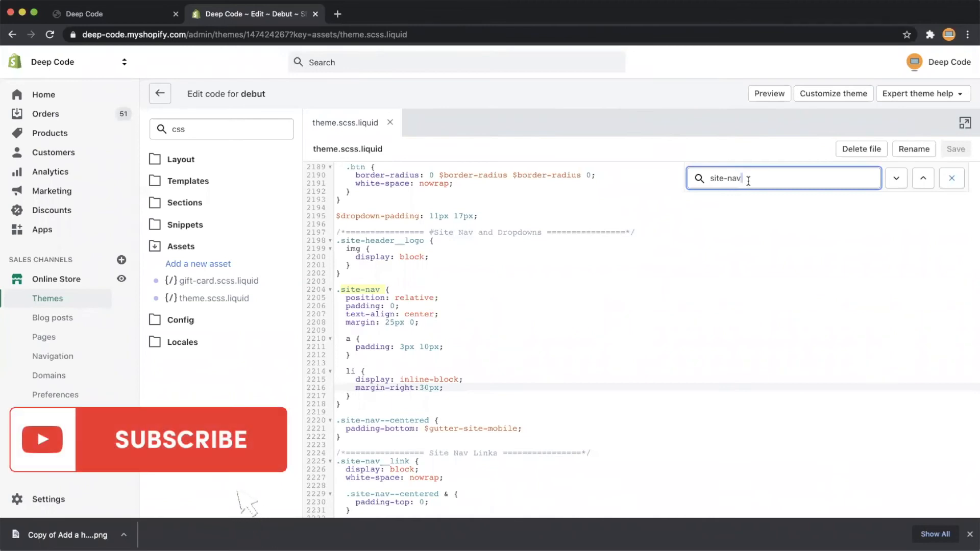
{"action": "type", "text": "setting mega-subtitle mega-subtitle--large"}
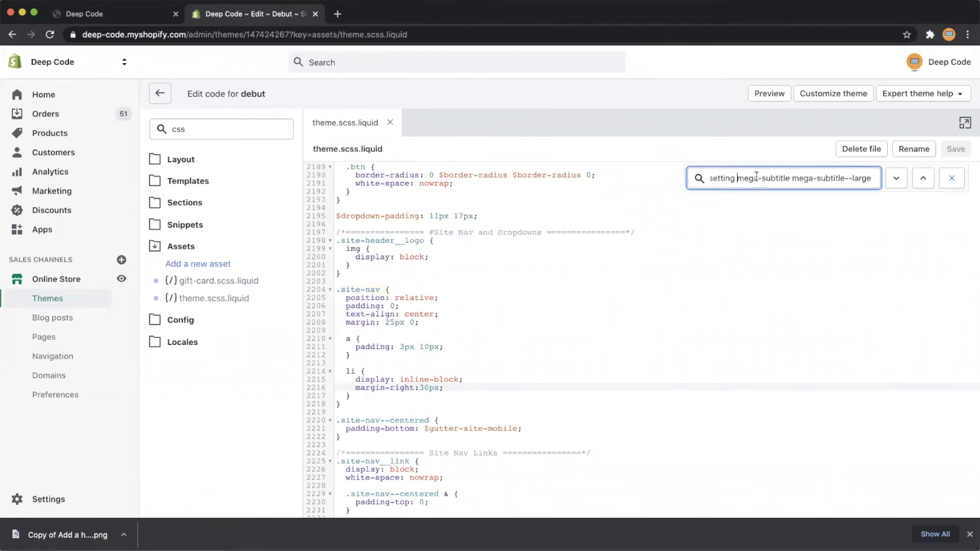
{"action": "type", "text": "rte-setting"}
{"action": "type", "text": "margin-top:"}
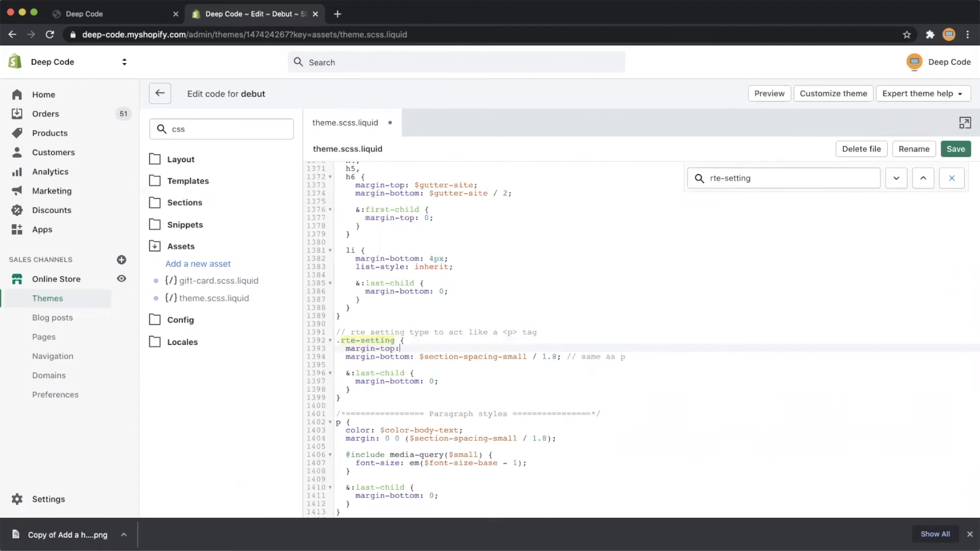
{"action": "type", "text": "30px;"}
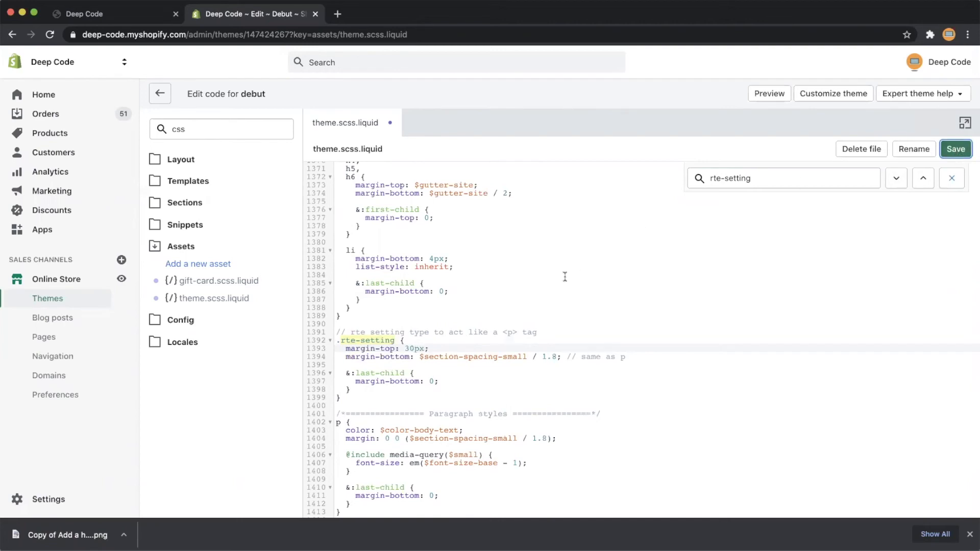
{"action": "left_click", "coordinate": [106, 14]}
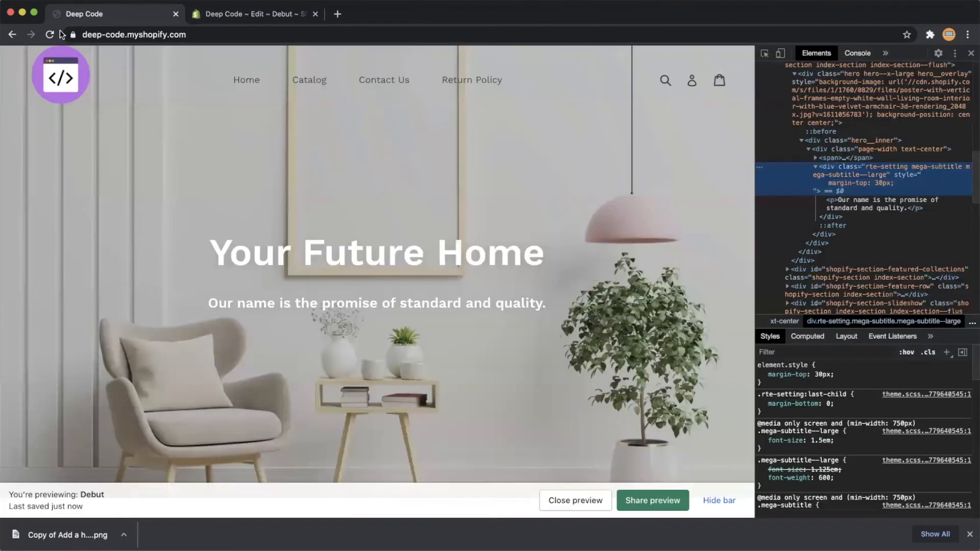
- Reload the storefront and confirm the .rte-setting 30px top margin is struck through
{"action": "left_click", "coordinate": [49, 35]}
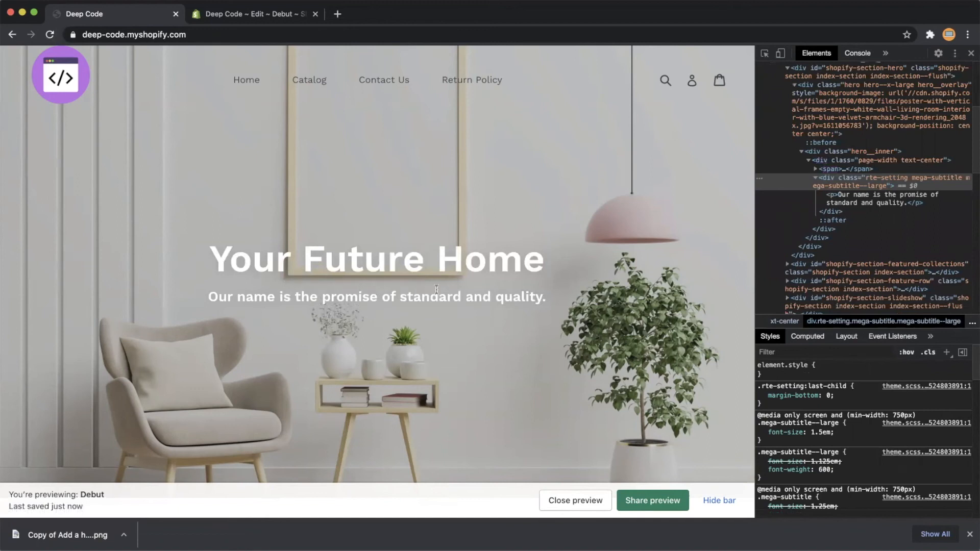
{"action": "mouse_move", "coordinate": [592, 294]}
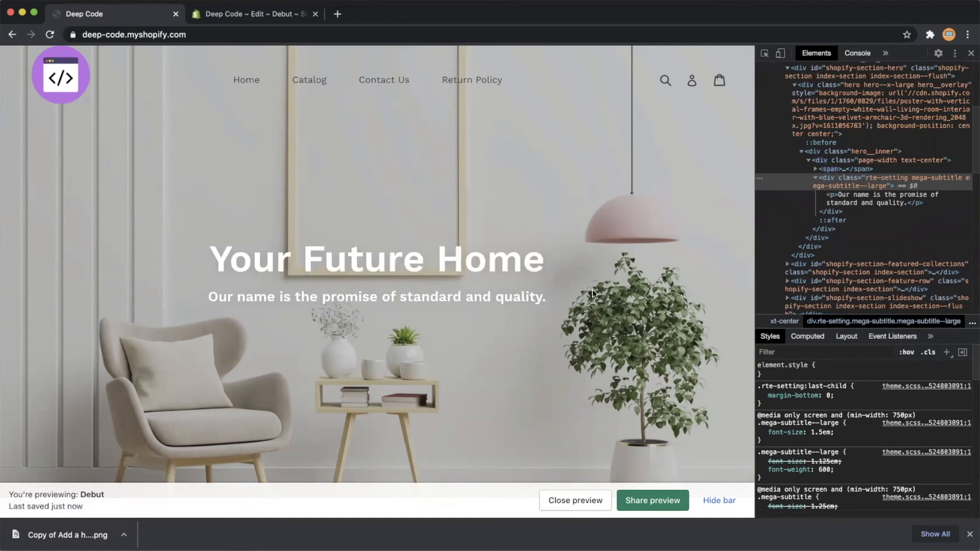
{"action": "mouse_move", "coordinate": [863, 181]}
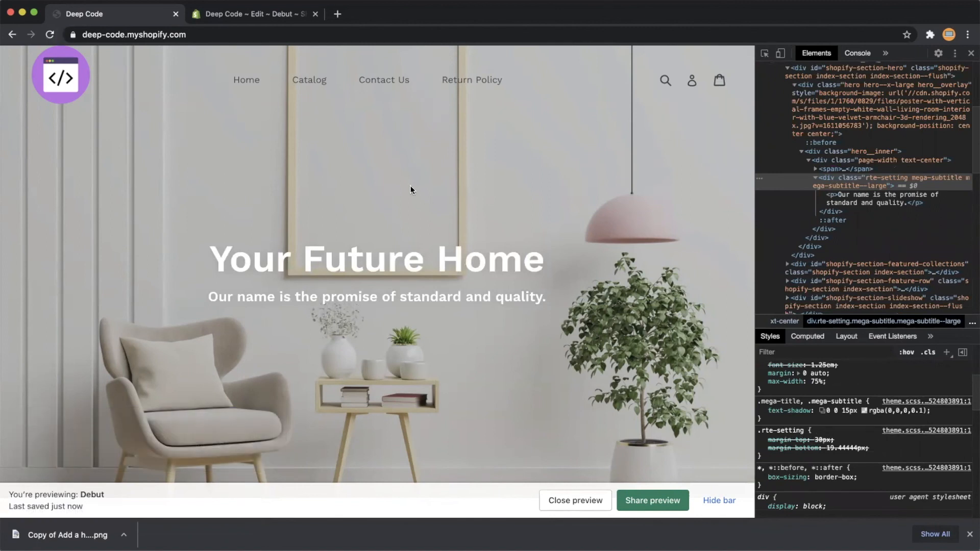
{"action": "left_click", "coordinate": [253, 14]}
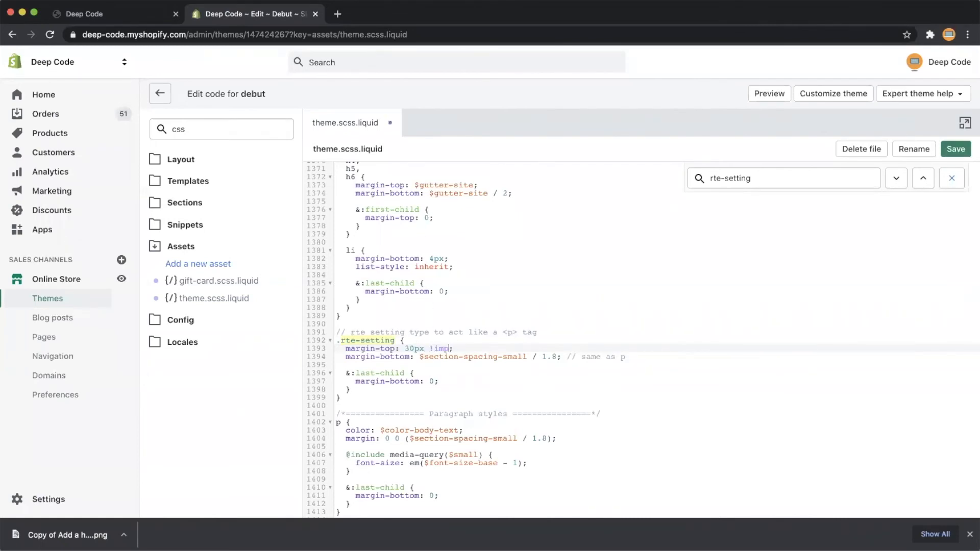
- Change the rte-setting rule to margin-top: 30px !important and save theme.scss.liquid
{"action": "type", "text": "ortant;"}
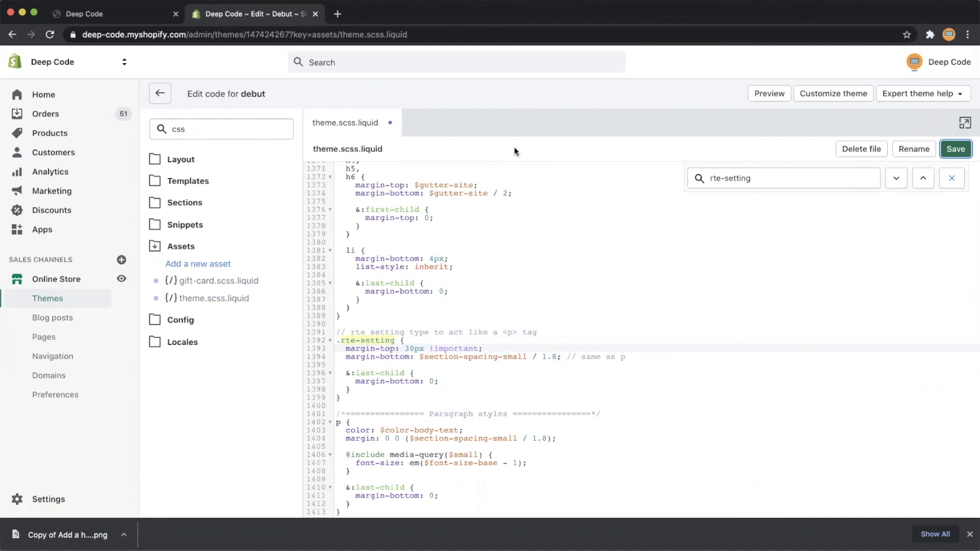
{"action": "left_click", "coordinate": [955, 149]}
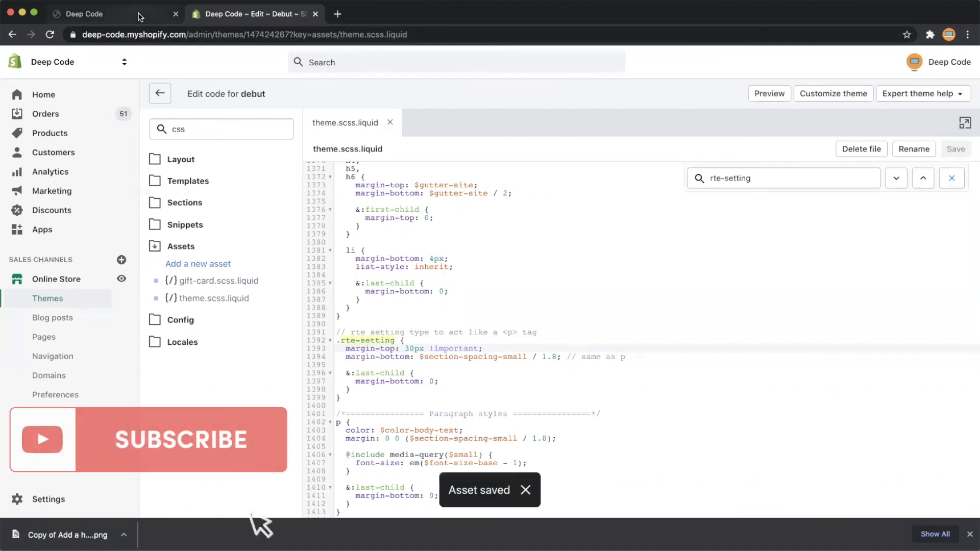
{"action": "left_click", "coordinate": [87, 14]}
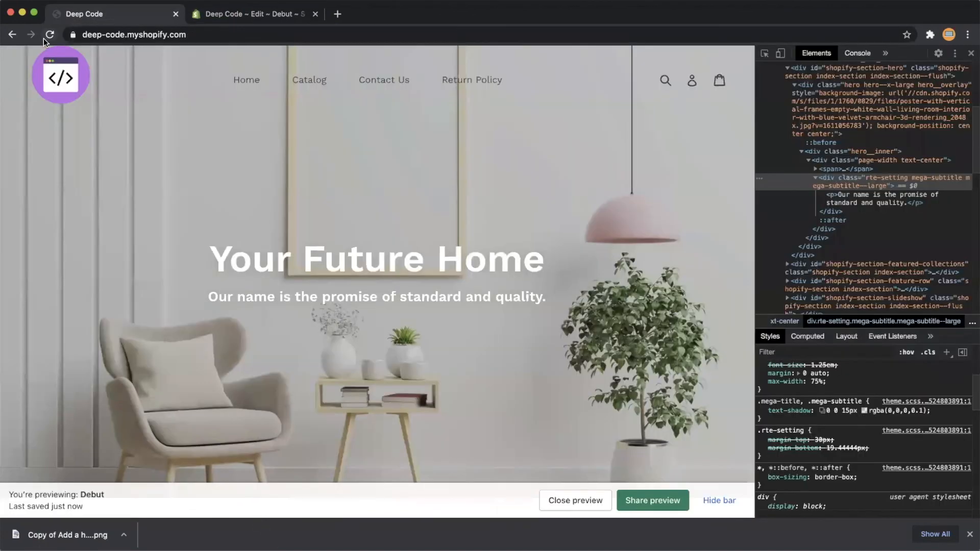
- Reload the storefront to verify the 30px !important subtitle margin now applies
{"action": "left_click", "coordinate": [49, 34]}
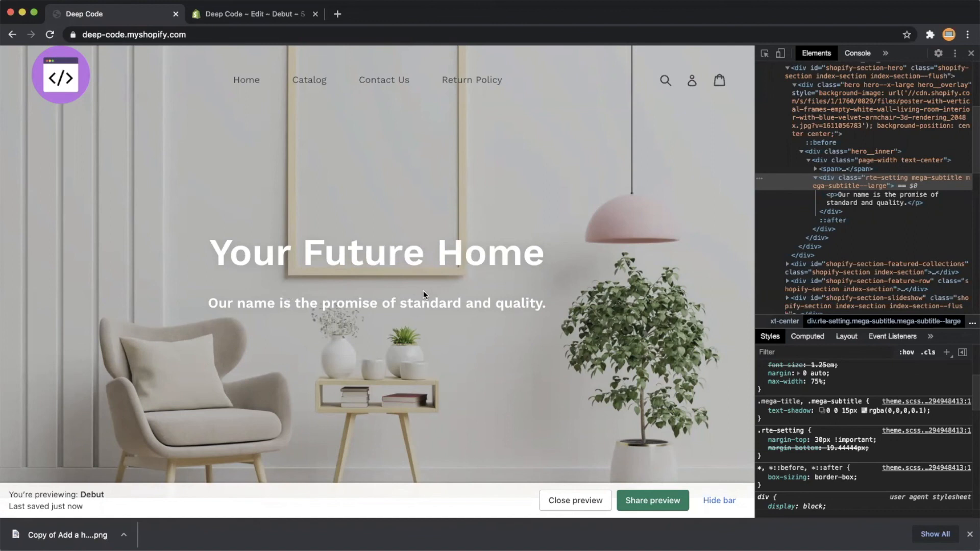
{"action": "mouse_move", "coordinate": [518, 36]}
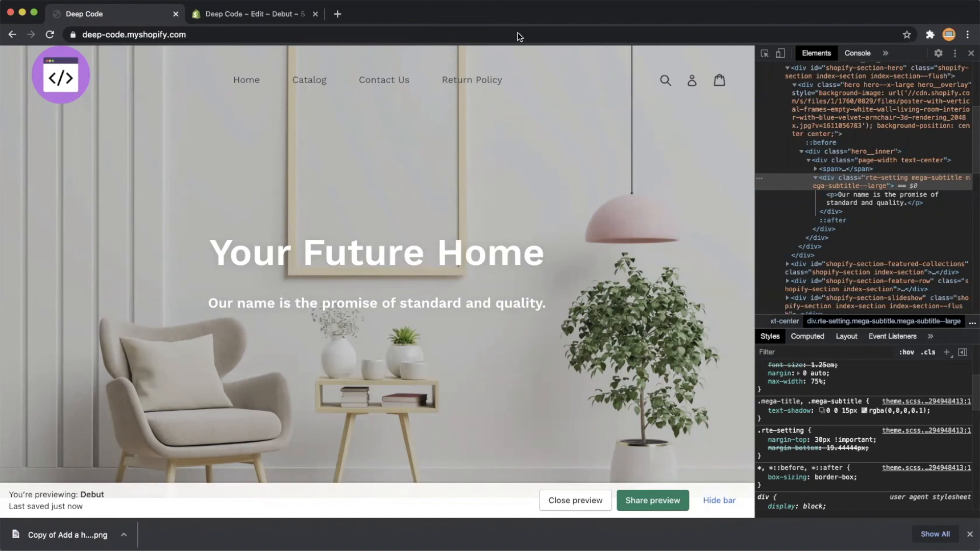